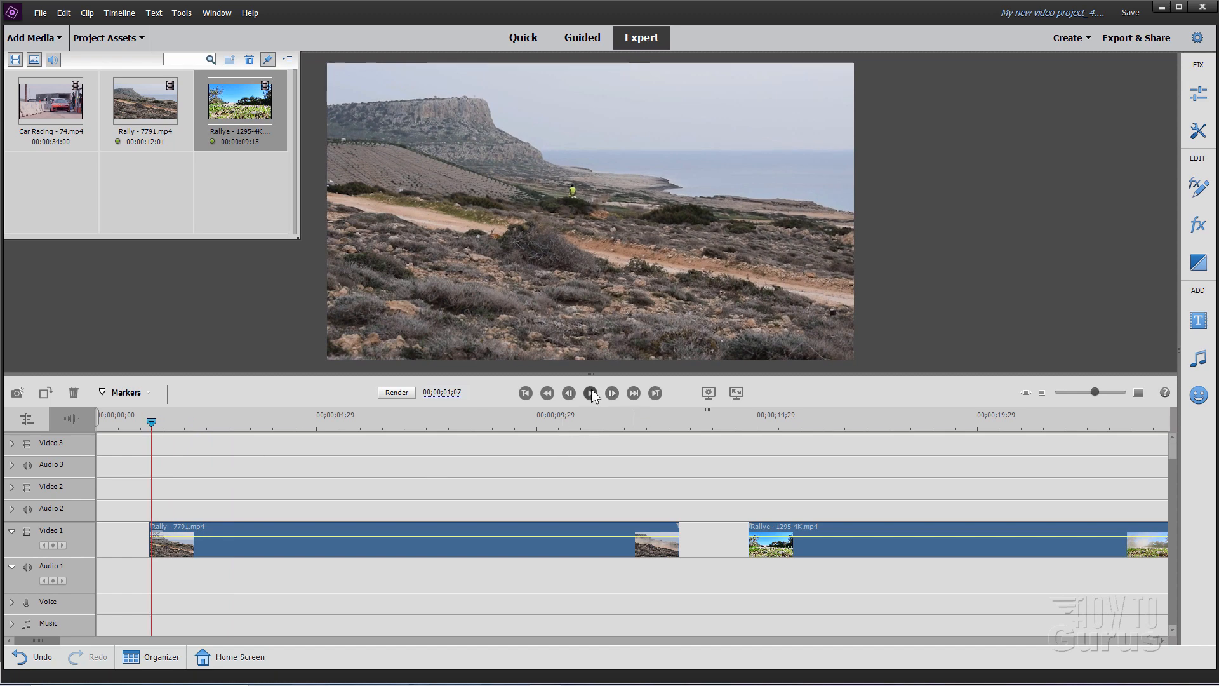
Step: Preview both rally clips on the timeline to see their content
left_click(591, 393)
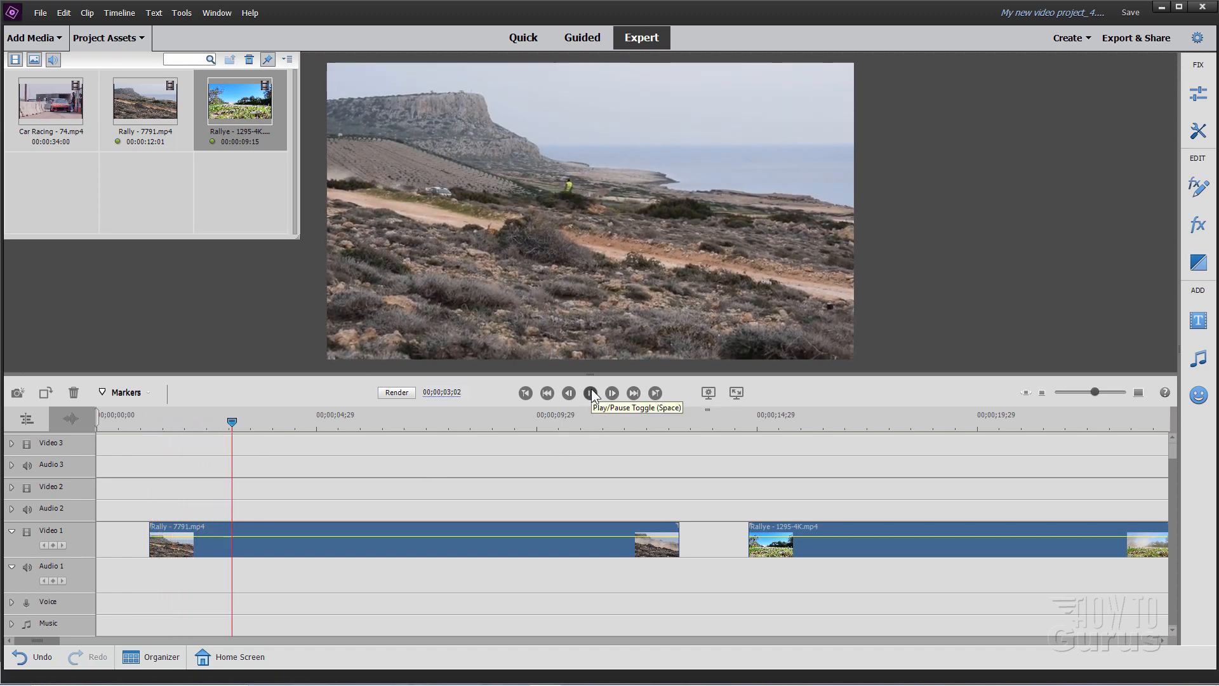
left_click(591, 392)
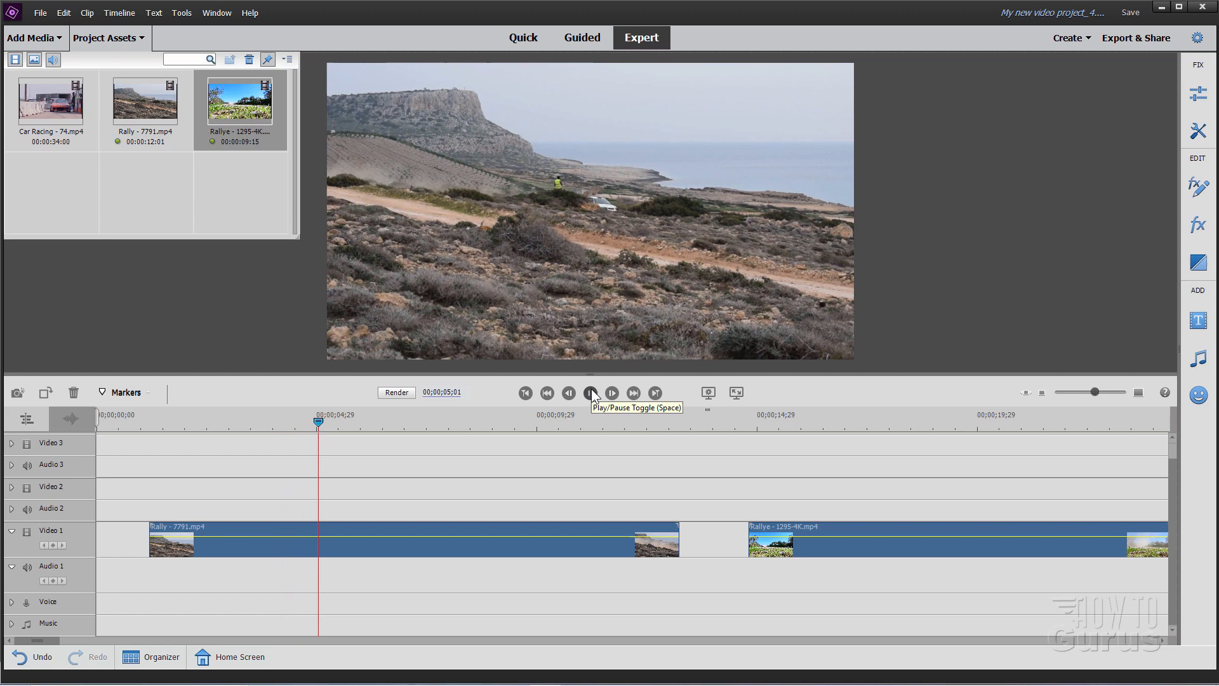
left_click(590, 393)
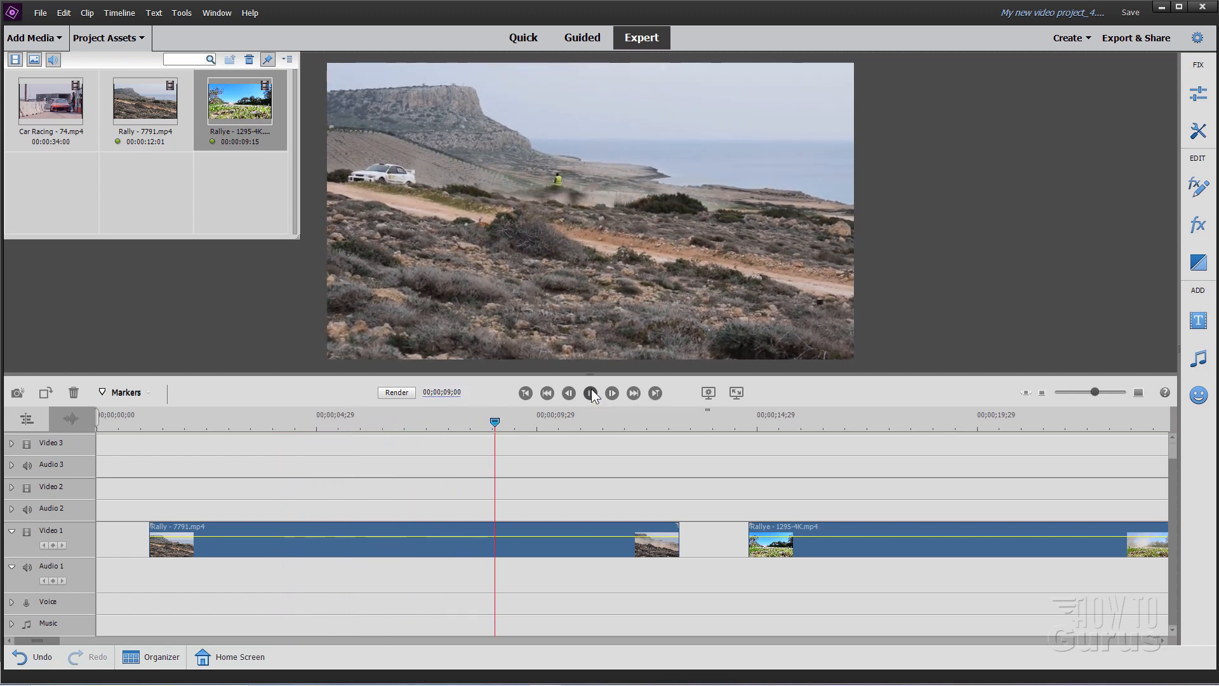
left_click(591, 393)
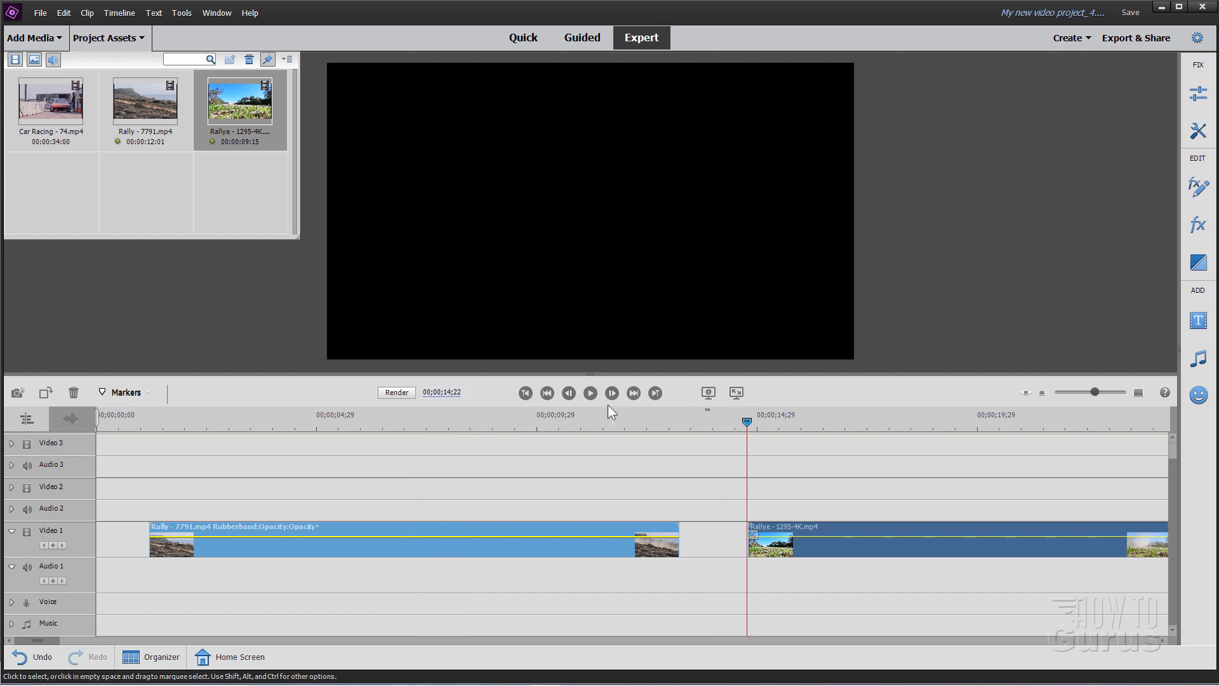
left_click(589, 392)
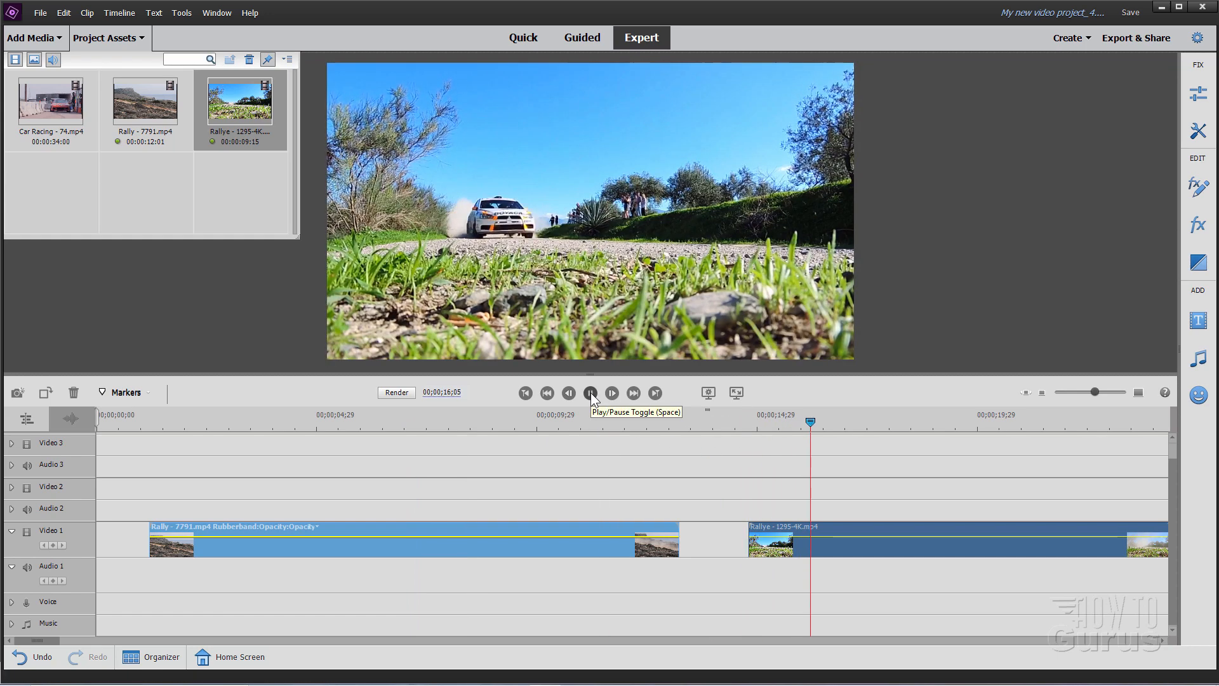
left_click(591, 392)
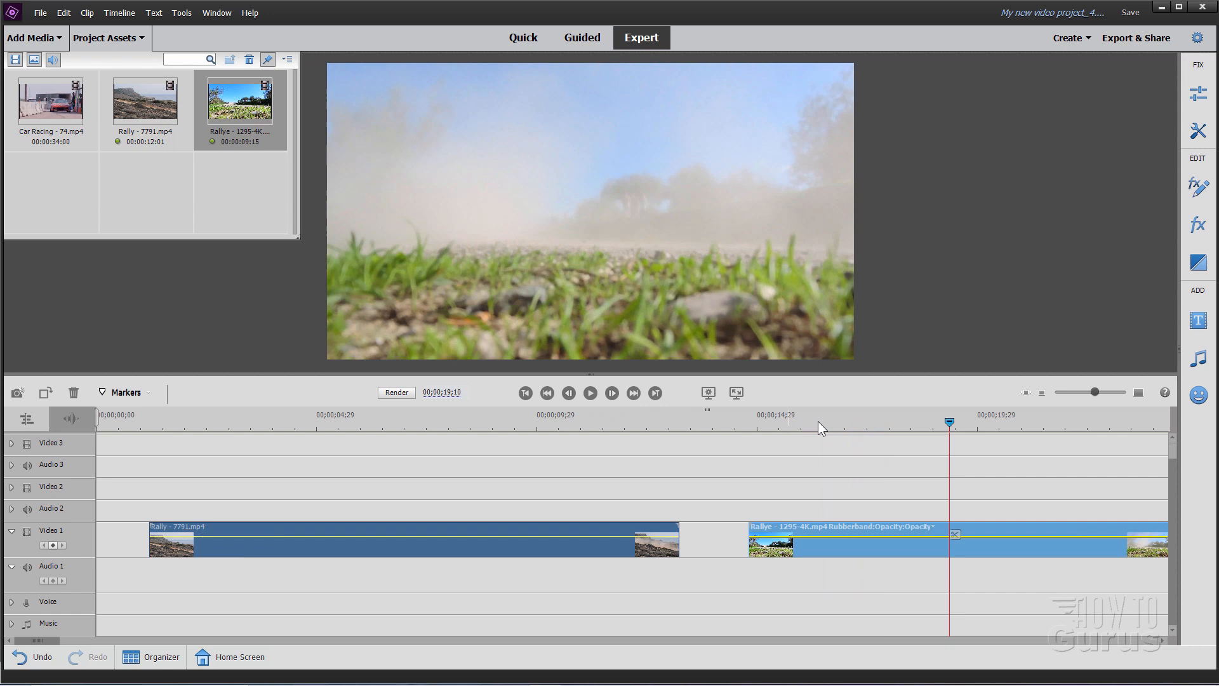
mouse_move(936, 490)
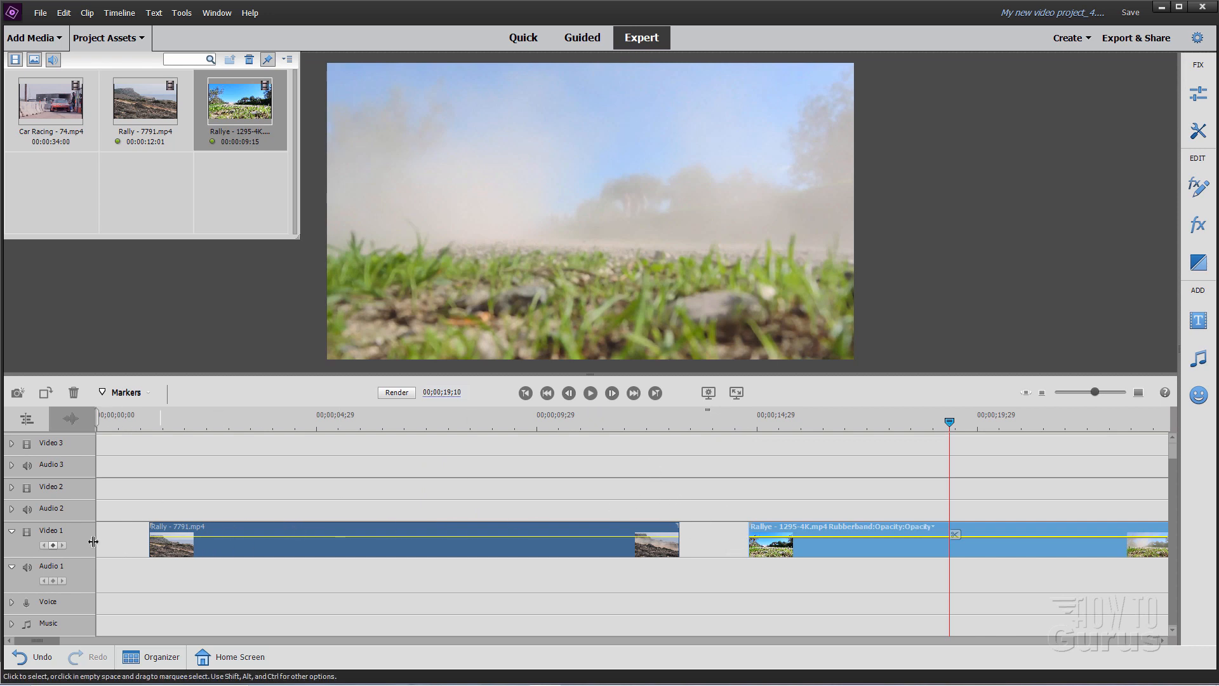
mouse_move(127, 545)
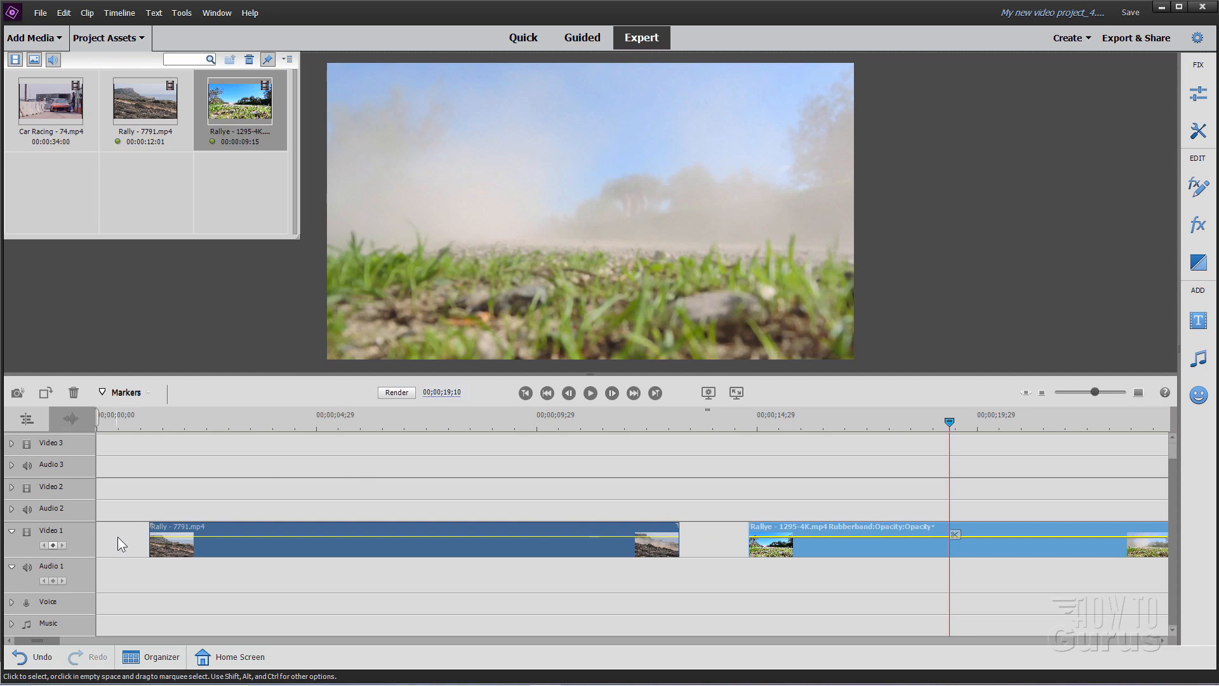
Step: Delete and close the leading gap and the gap between the Rally and Rallye clips
right_click(121, 540)
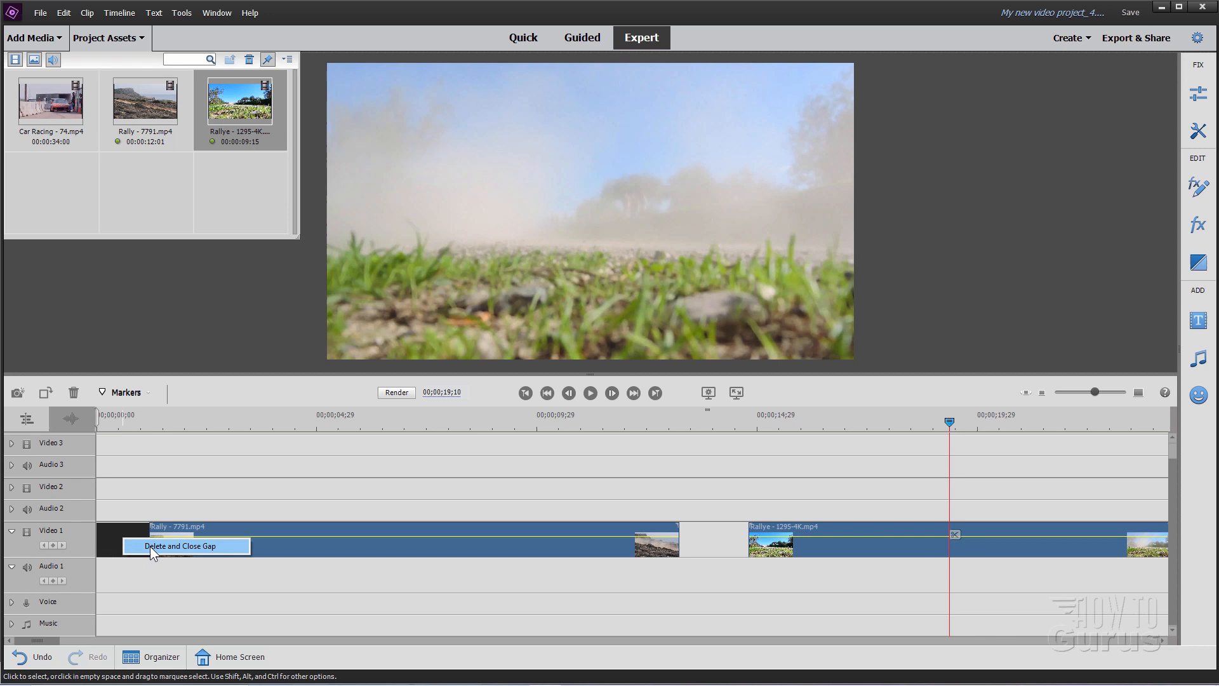
left_click(184, 545)
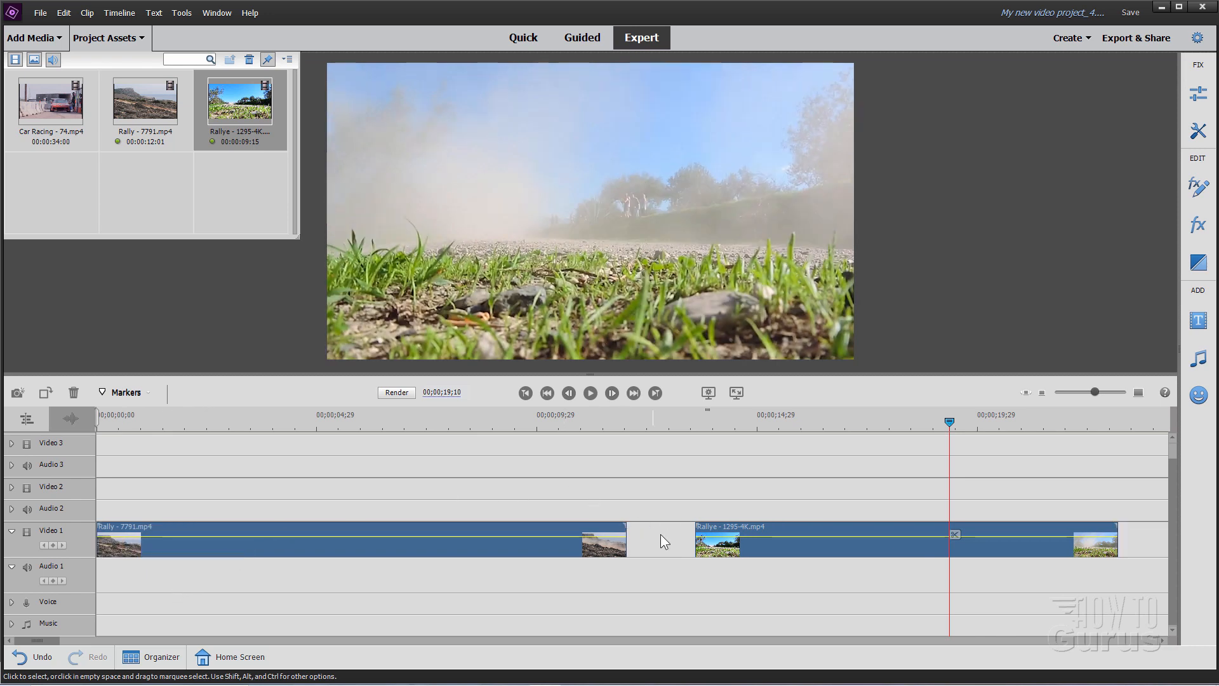
right_click(658, 541)
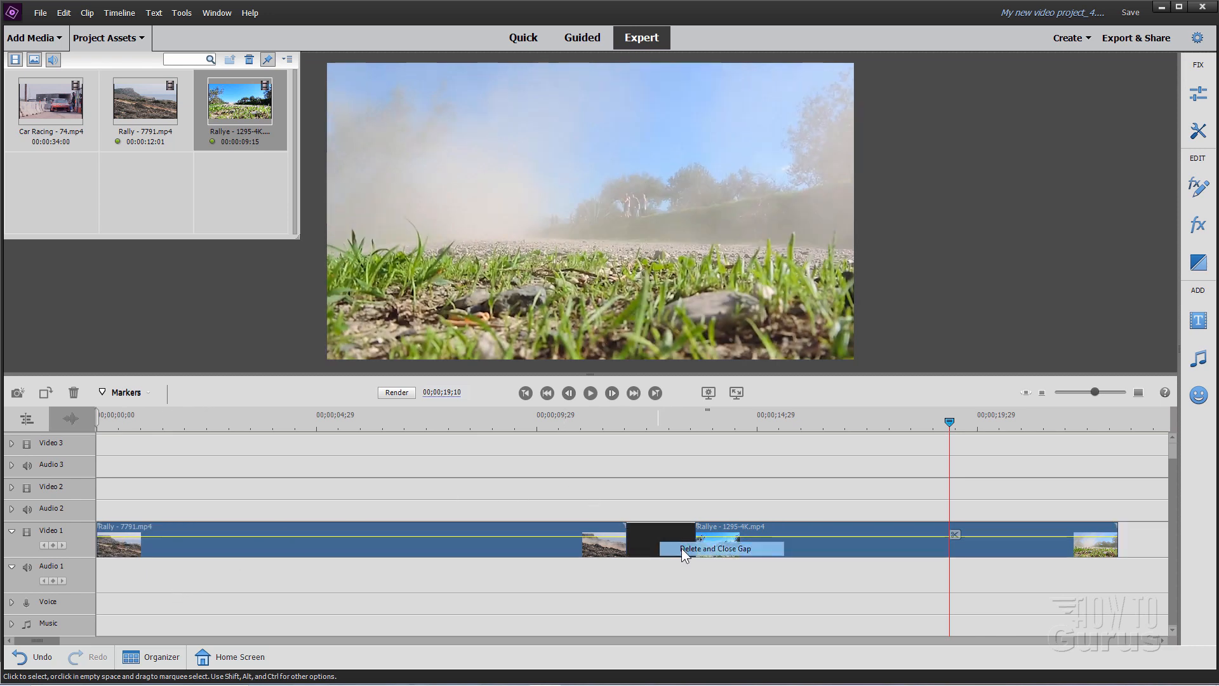
left_click(716, 549)
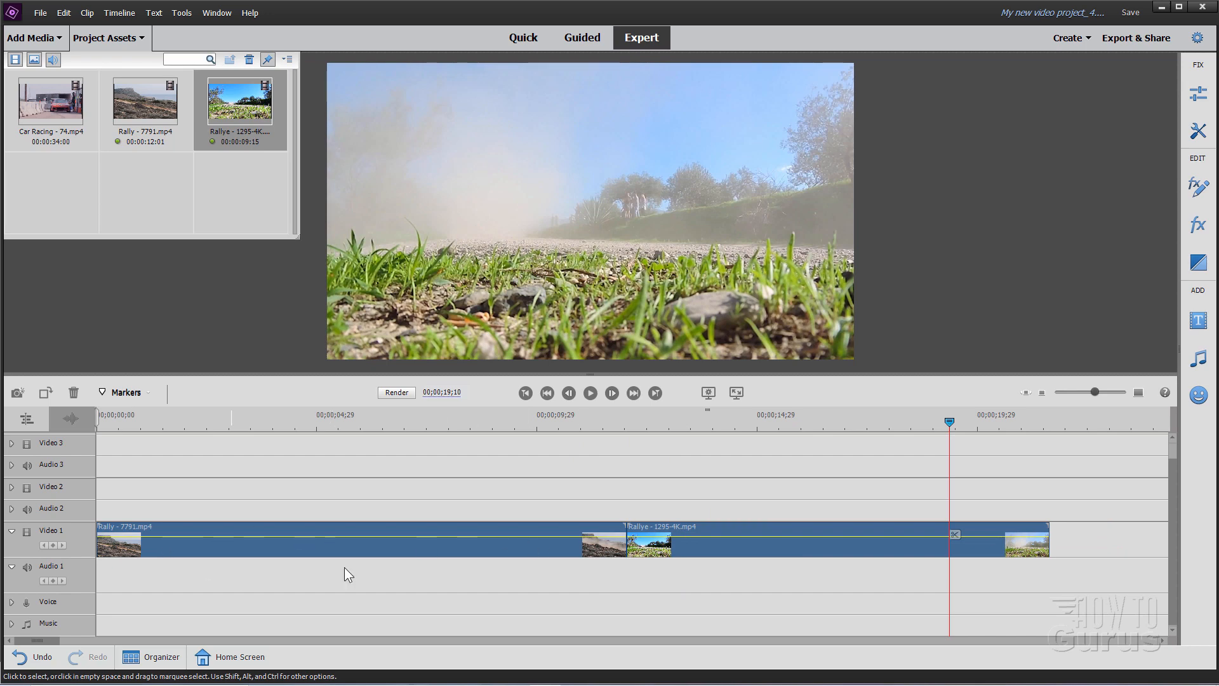
left_click(334, 416)
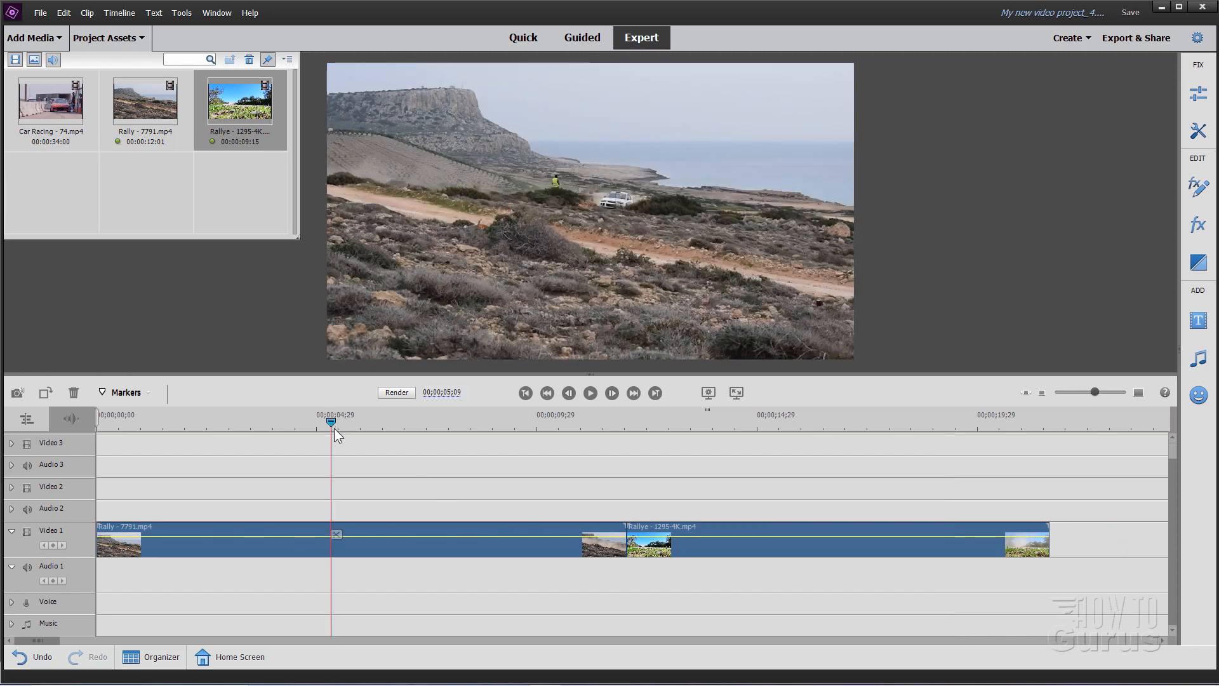
mouse_move(332, 446)
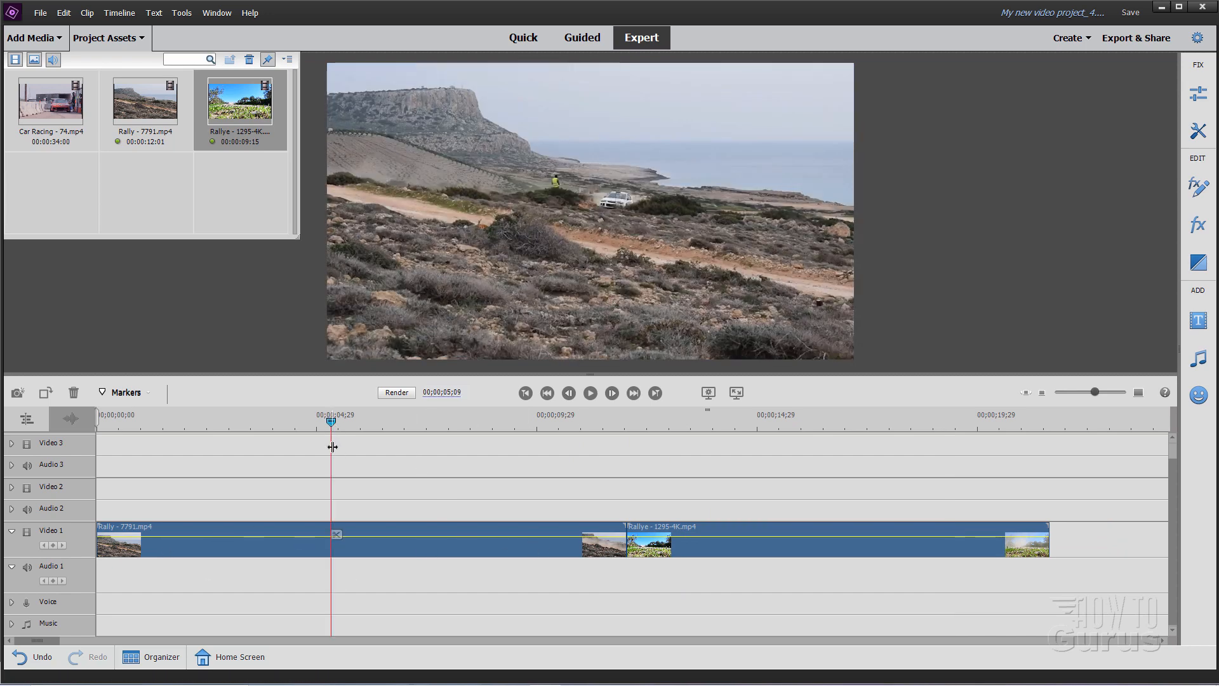
Step: Position the playhead near 00;00;05;22 and split the Rally clip's opening onto Video 2
left_click_drag(331, 421, 306, 422)
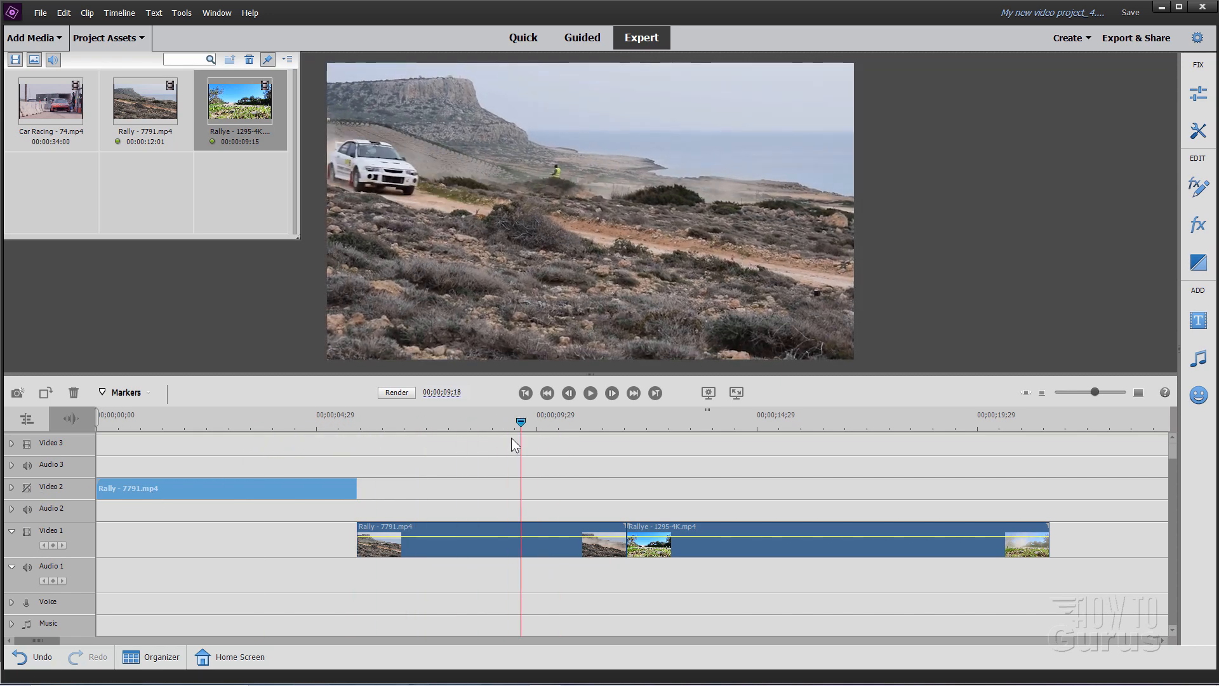
left_click(427, 420)
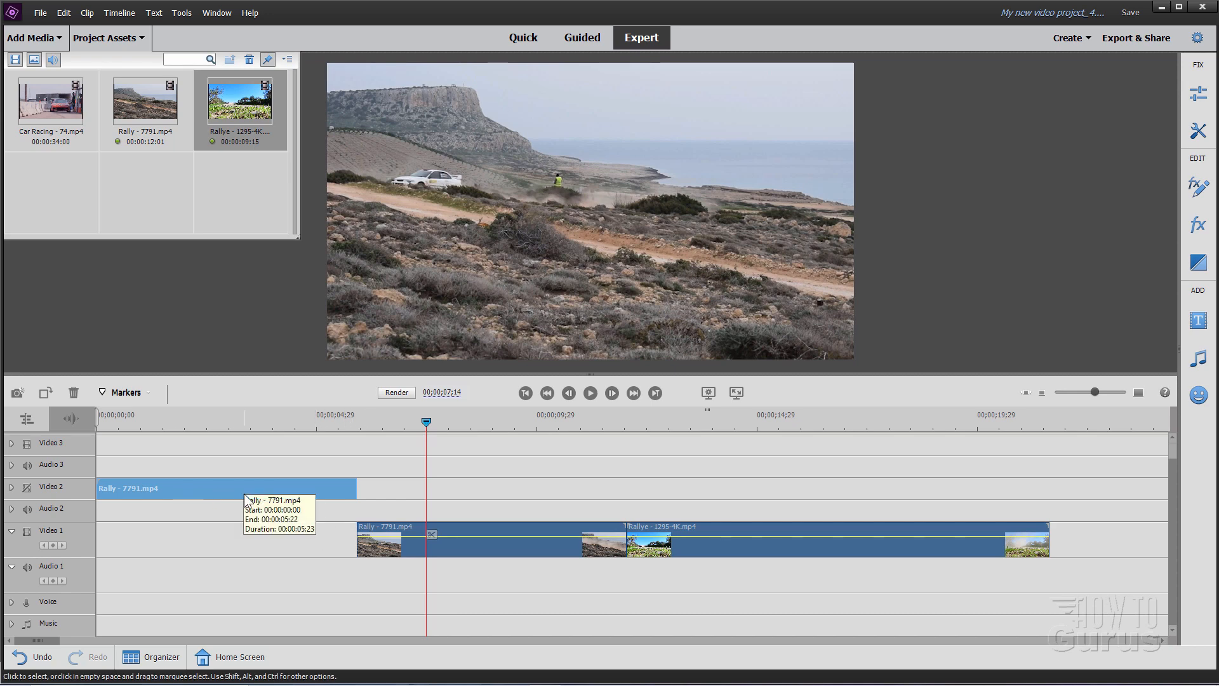
mouse_move(687, 498)
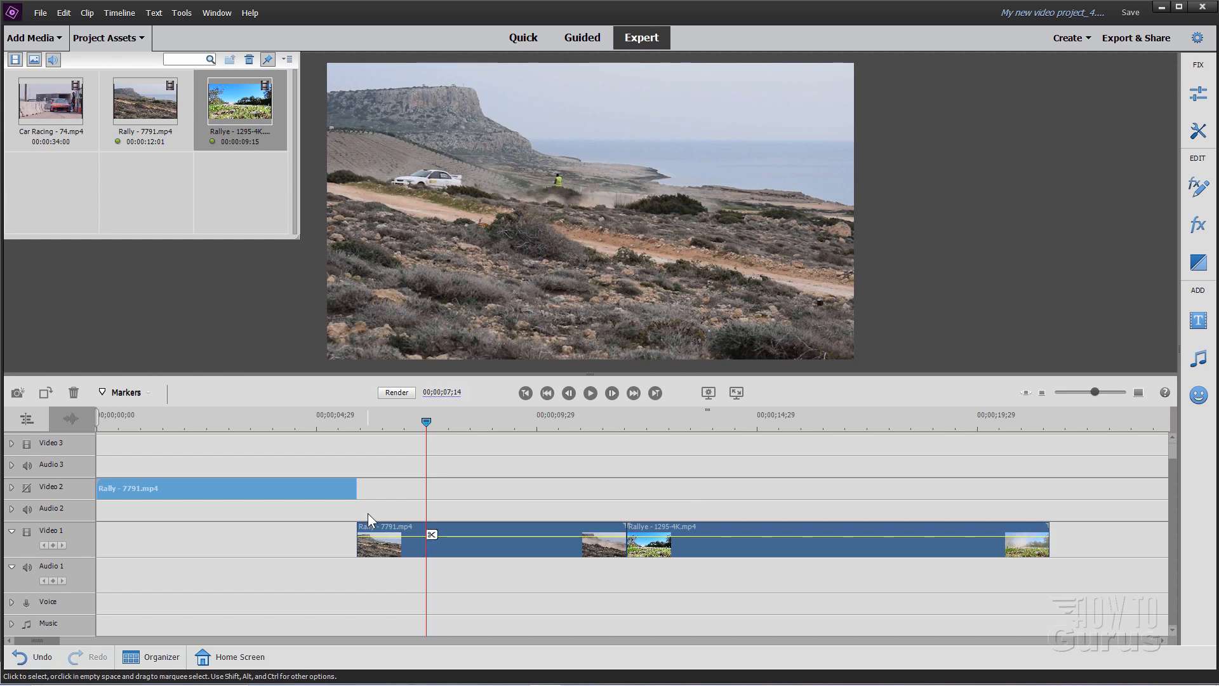
mouse_move(545, 483)
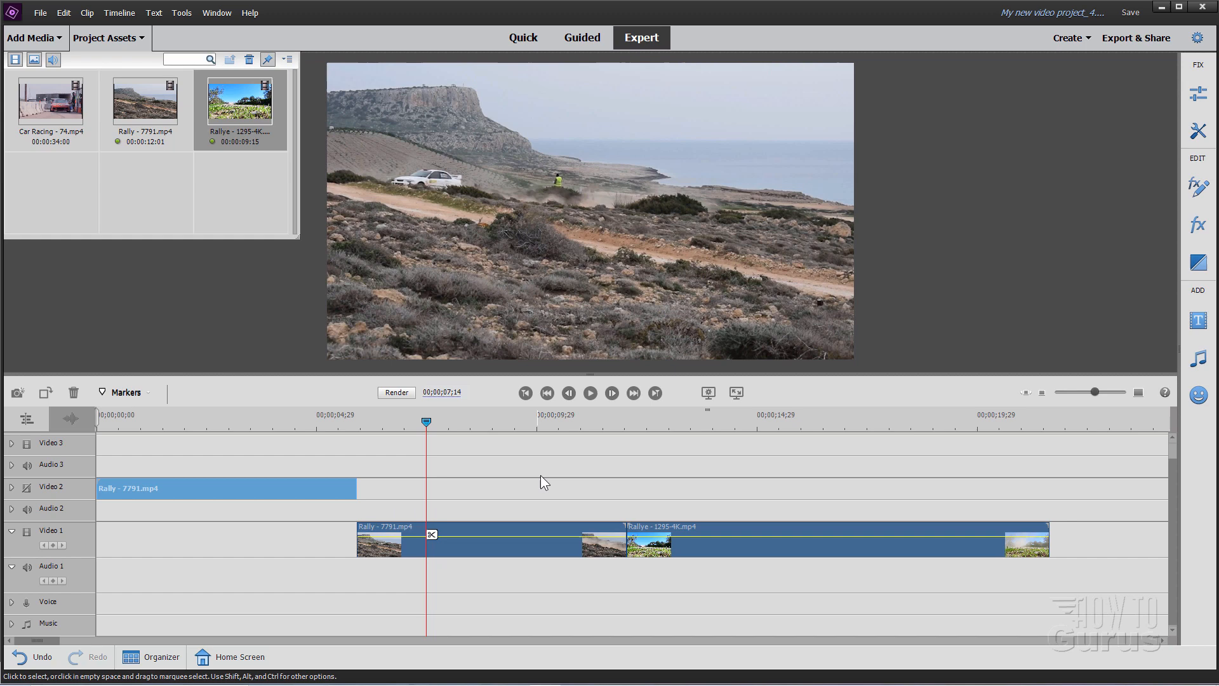
mouse_move(192, 496)
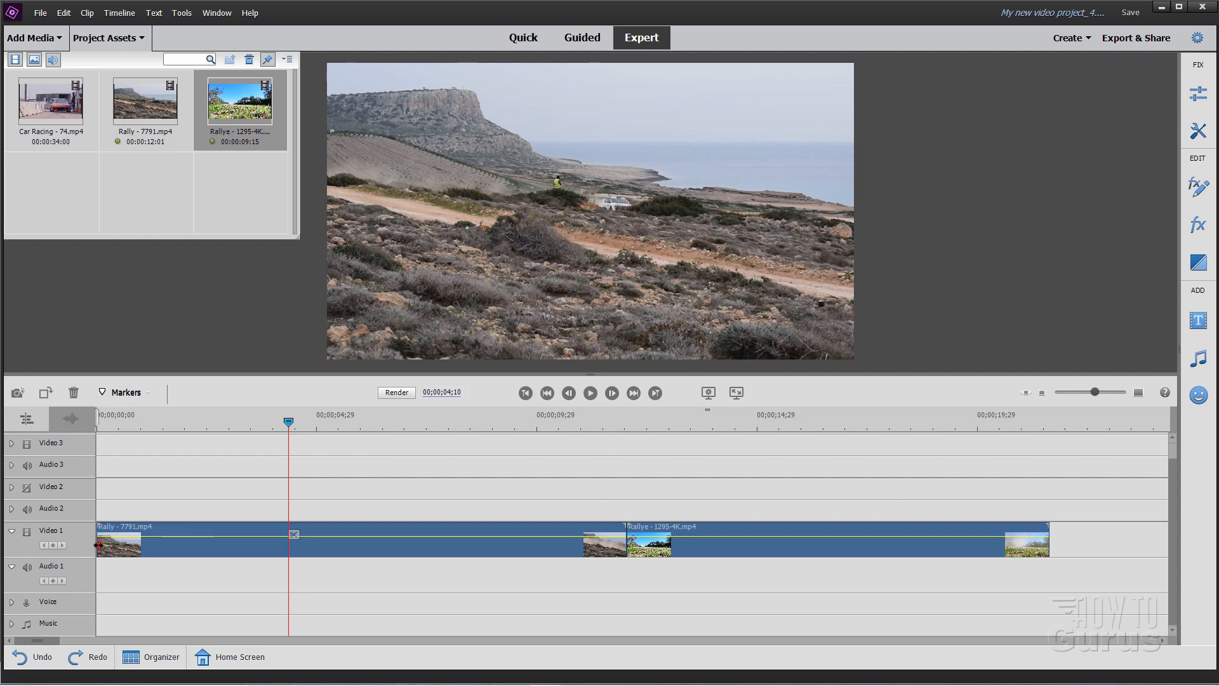
Step: Ripple-trim Rally - 7791.mp4 to about six seconds so Rallye follows directly
left_click_drag(120, 536, 140, 552)
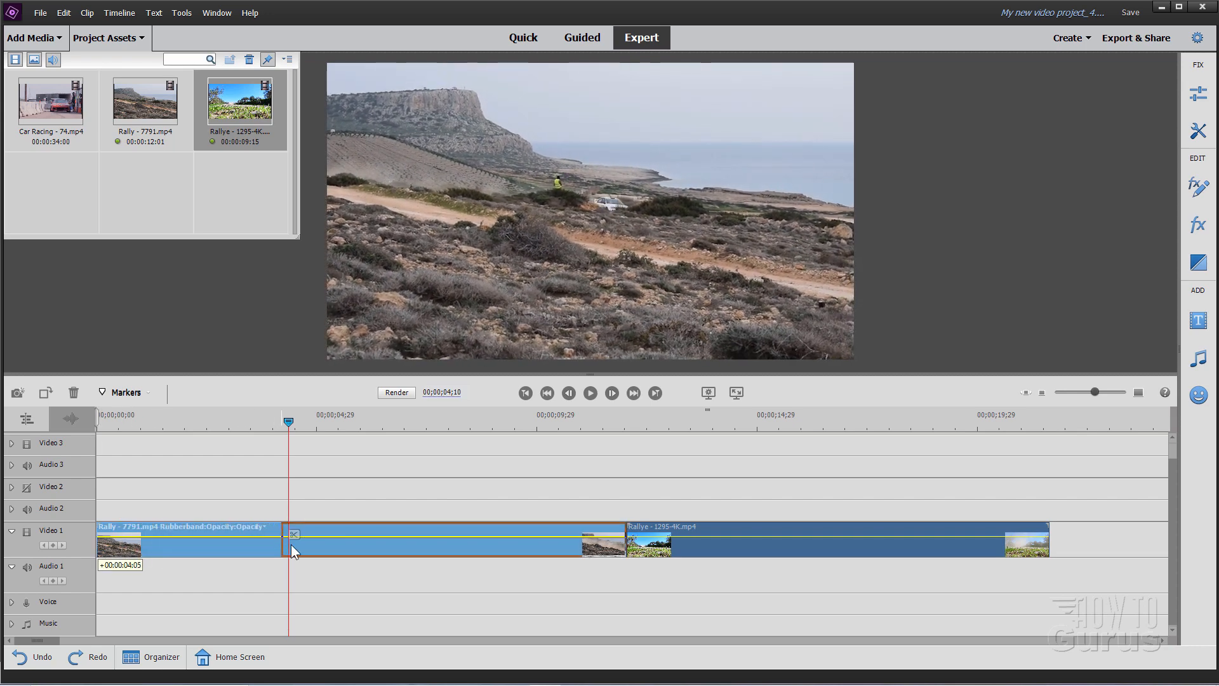
left_click_drag(293, 553, 359, 554)
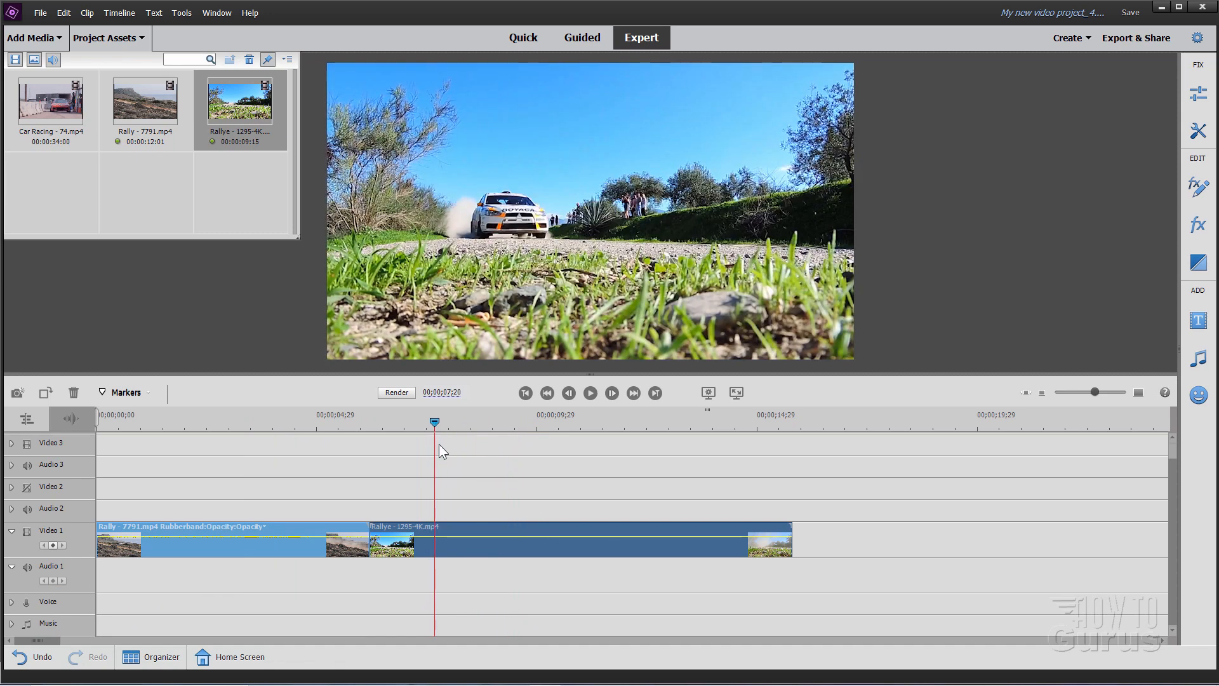
Step: Ripple-trim the Rallye clip's out-point back to 09;04 so the edit ends near nine seconds
left_click_drag(434, 420, 496, 421)
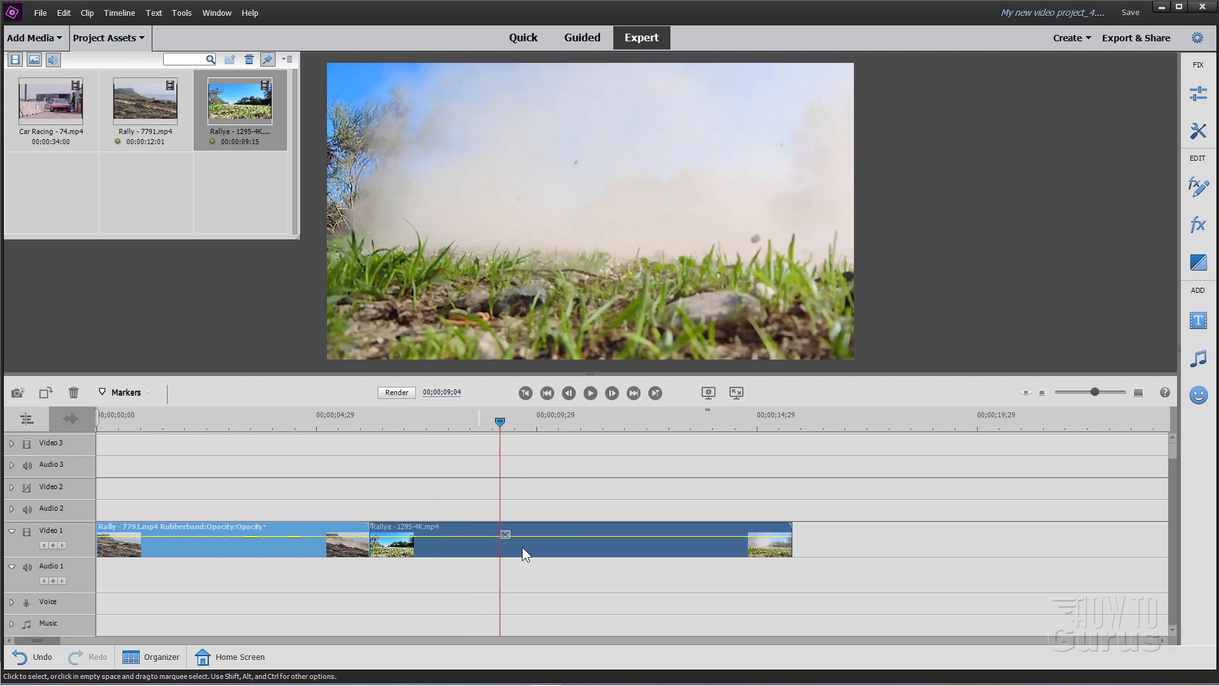
mouse_move(655, 551)
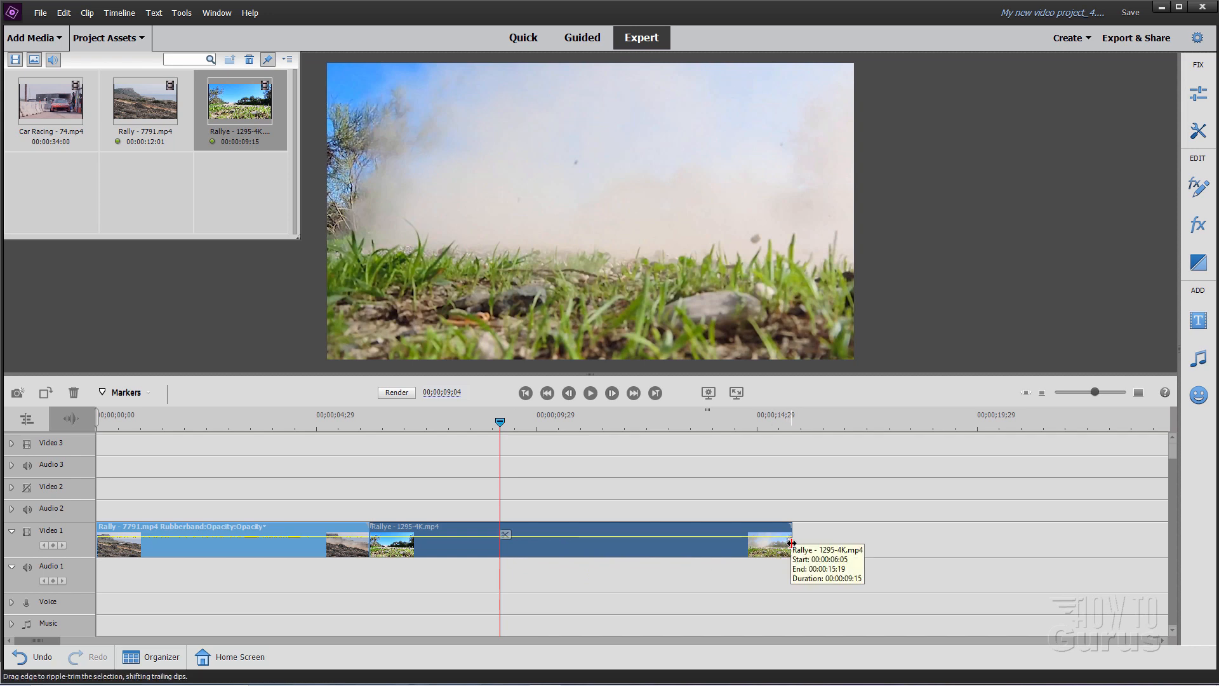
left_click_drag(791, 542, 598, 542)
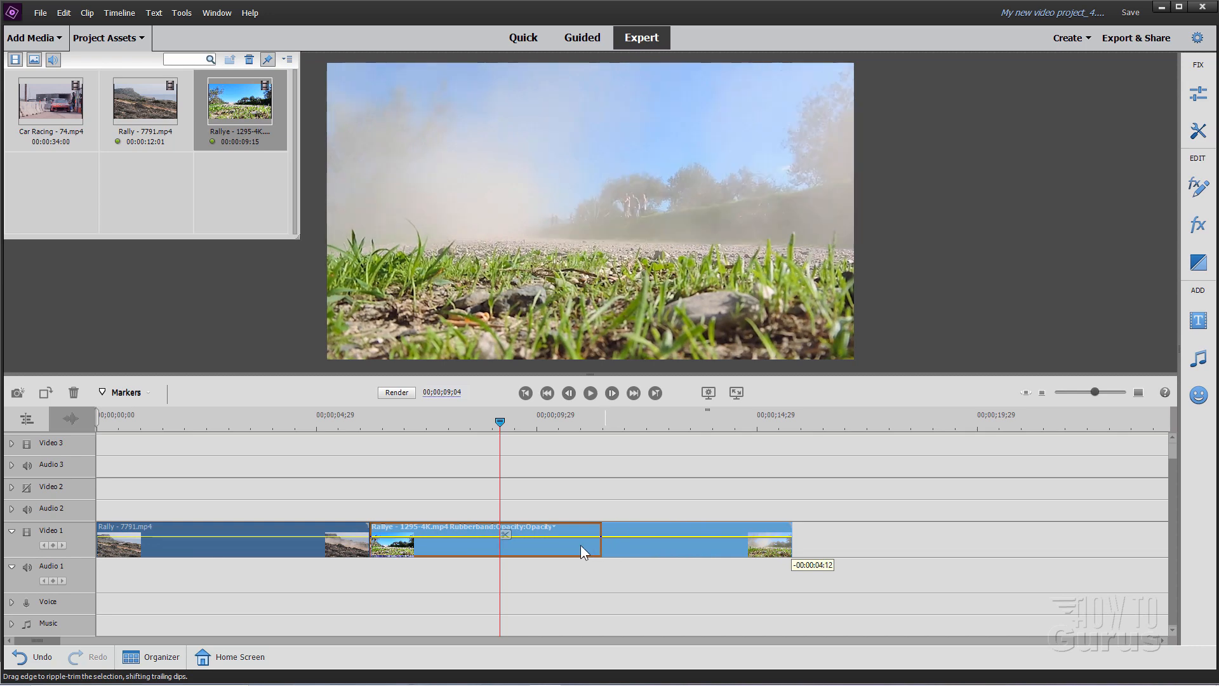
left_click_drag(598, 545, 500, 545)
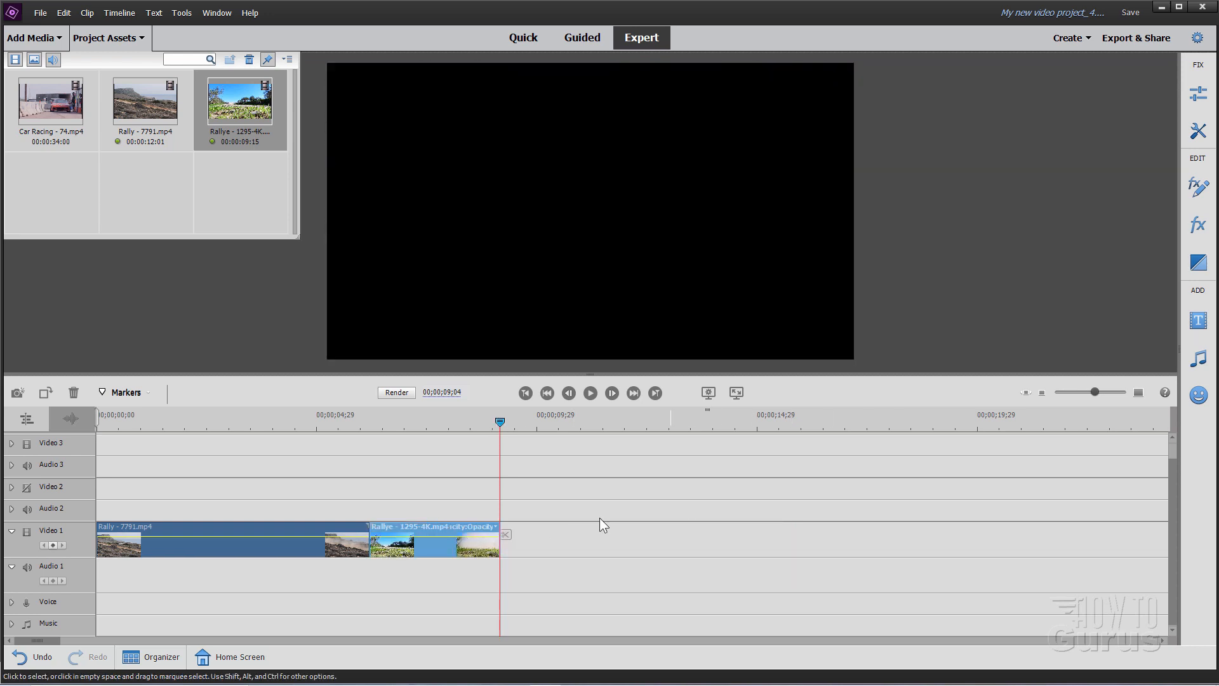
mouse_move(408, 519)
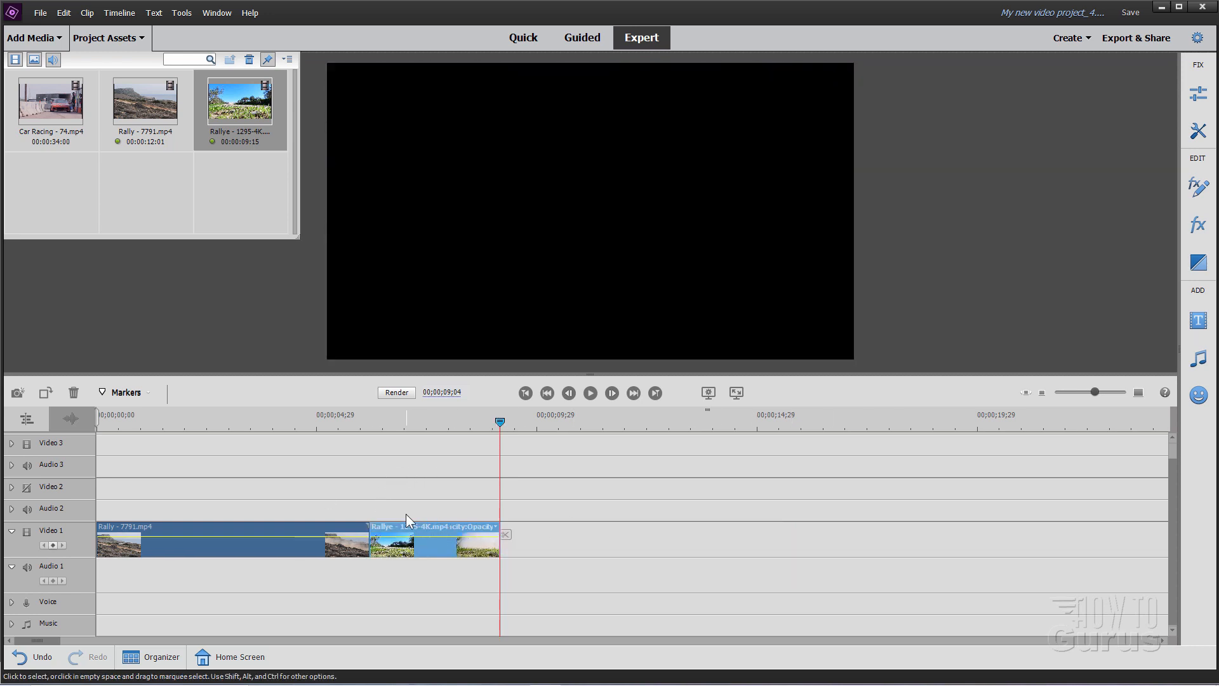
mouse_move(525, 392)
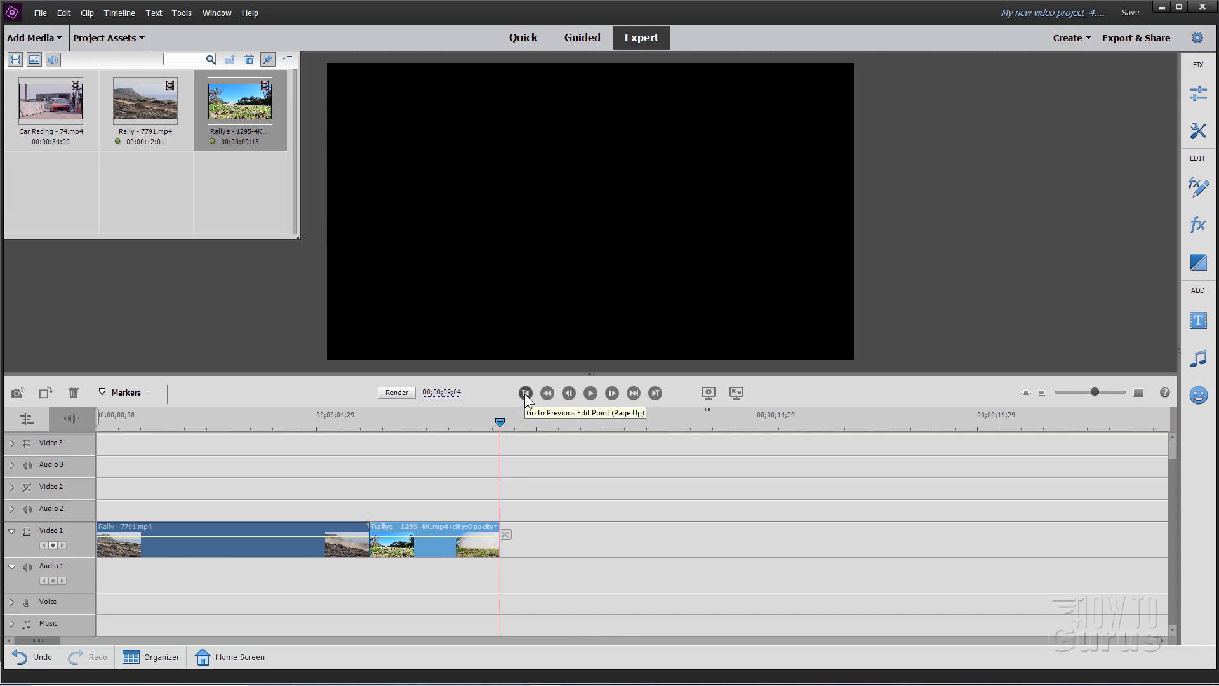
left_click(525, 392)
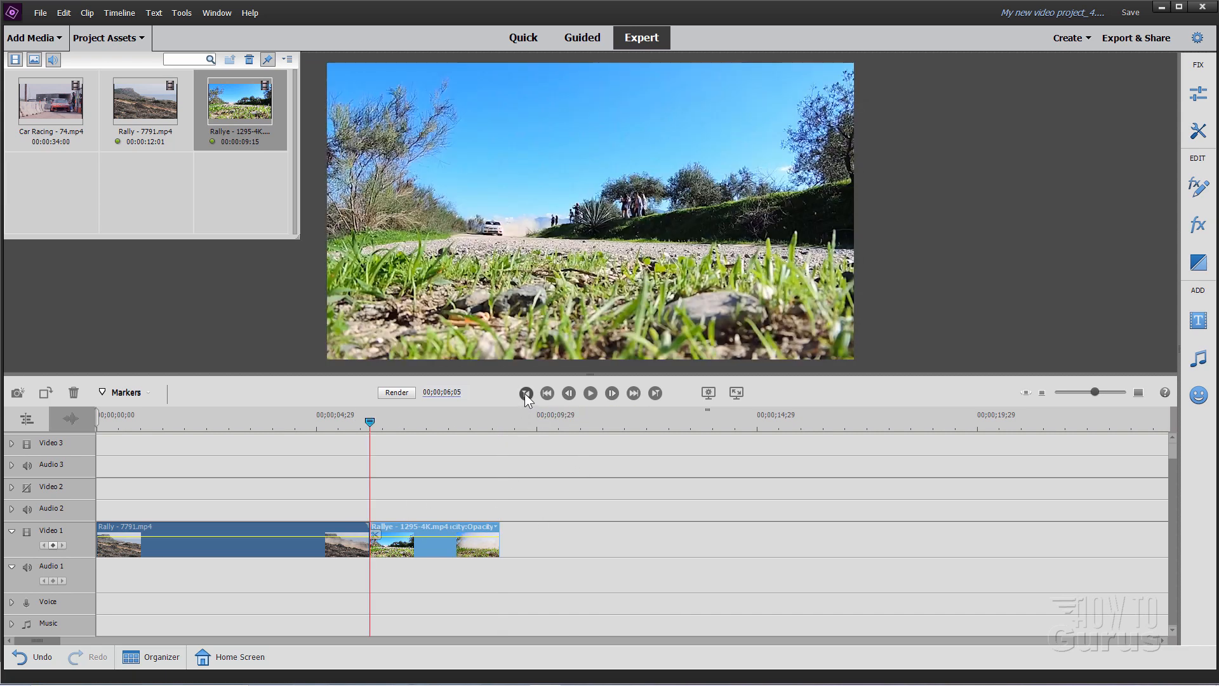
left_click(525, 393)
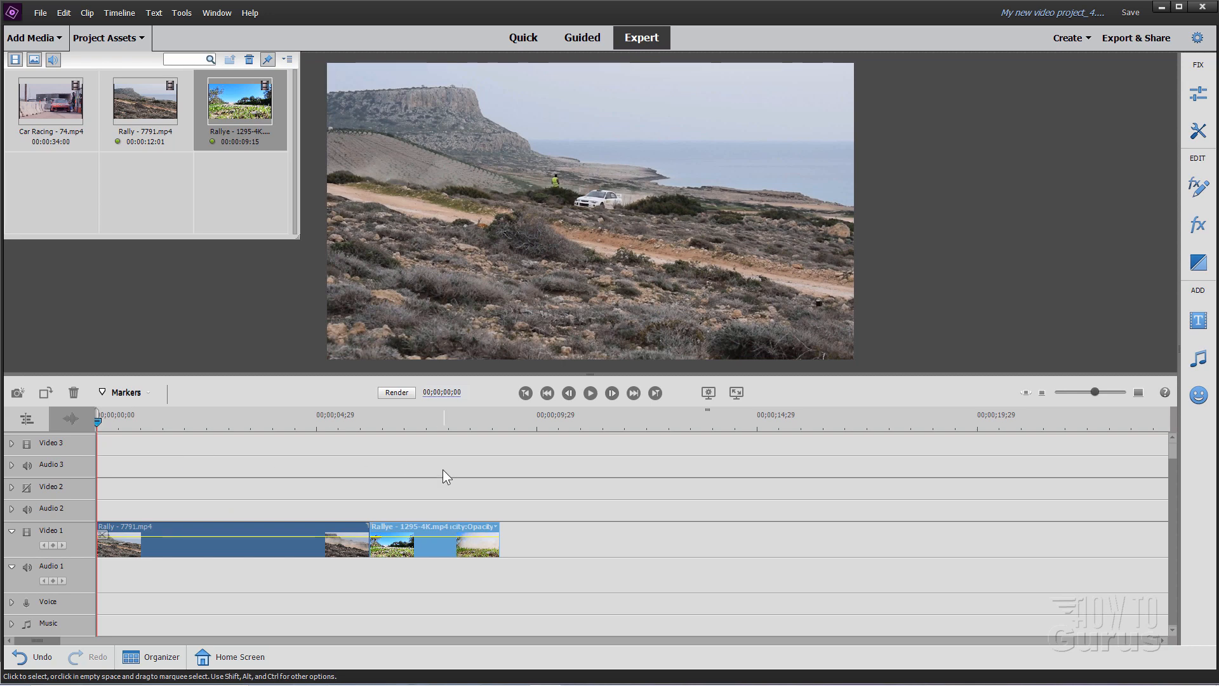
left_click(589, 393)
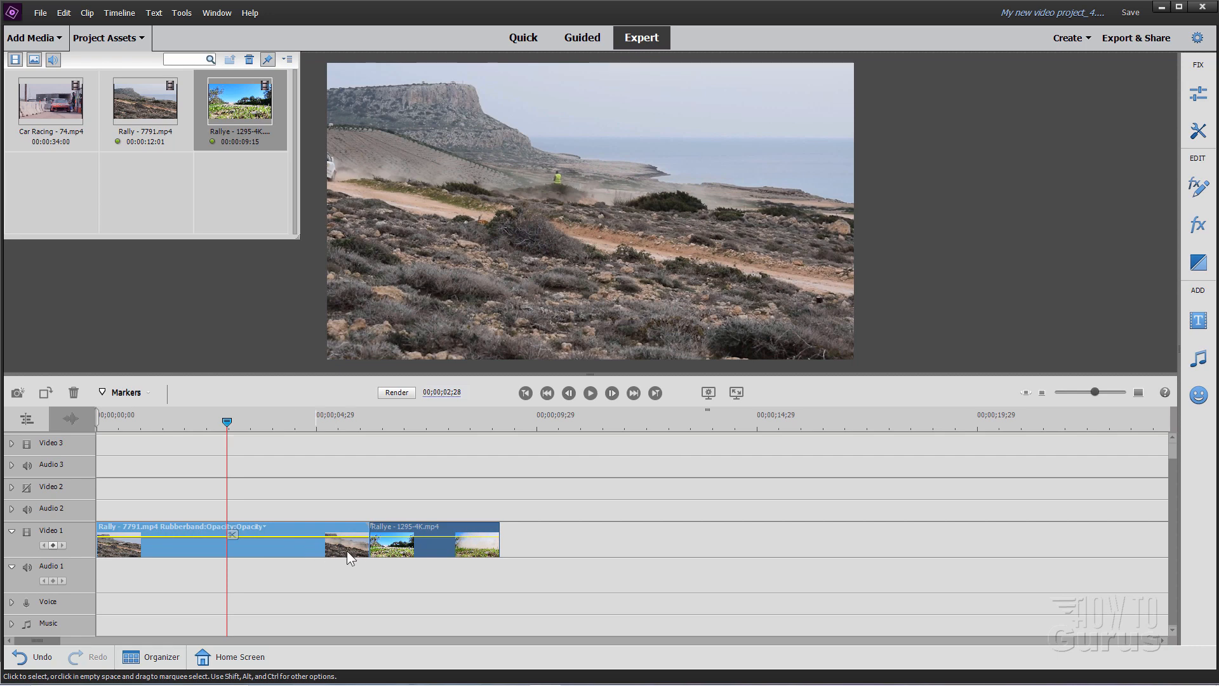
left_click_drag(351, 552, 303, 552)
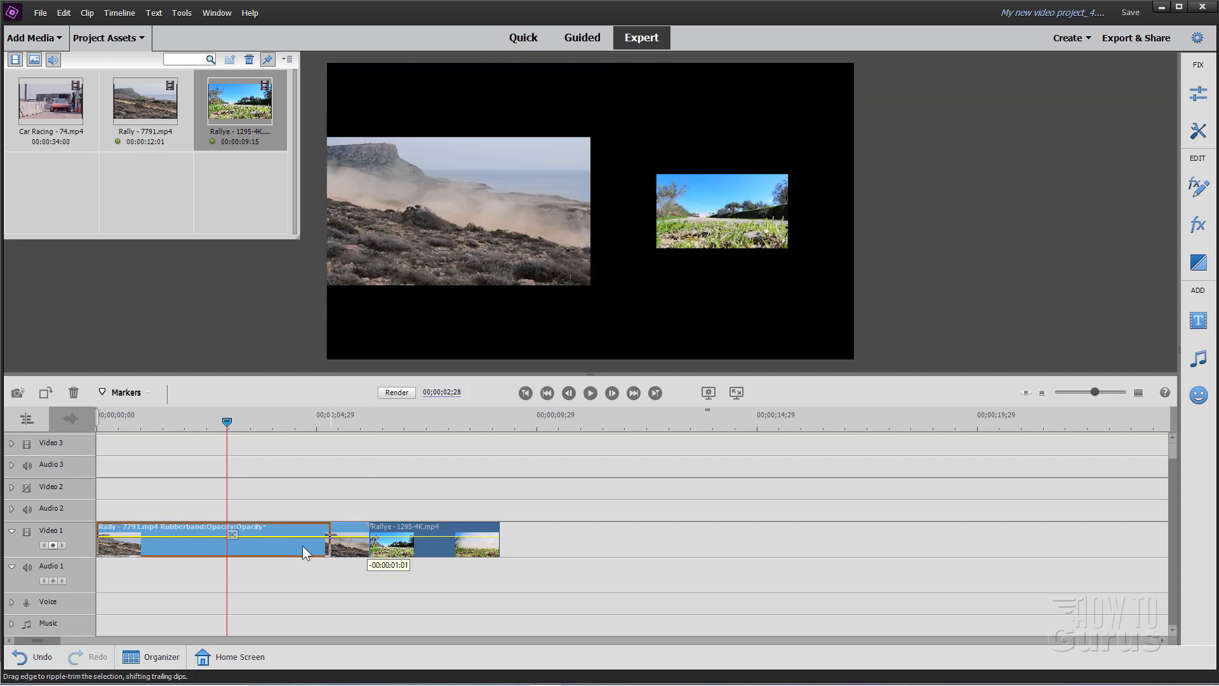
left_click_drag(296, 541, 308, 541)
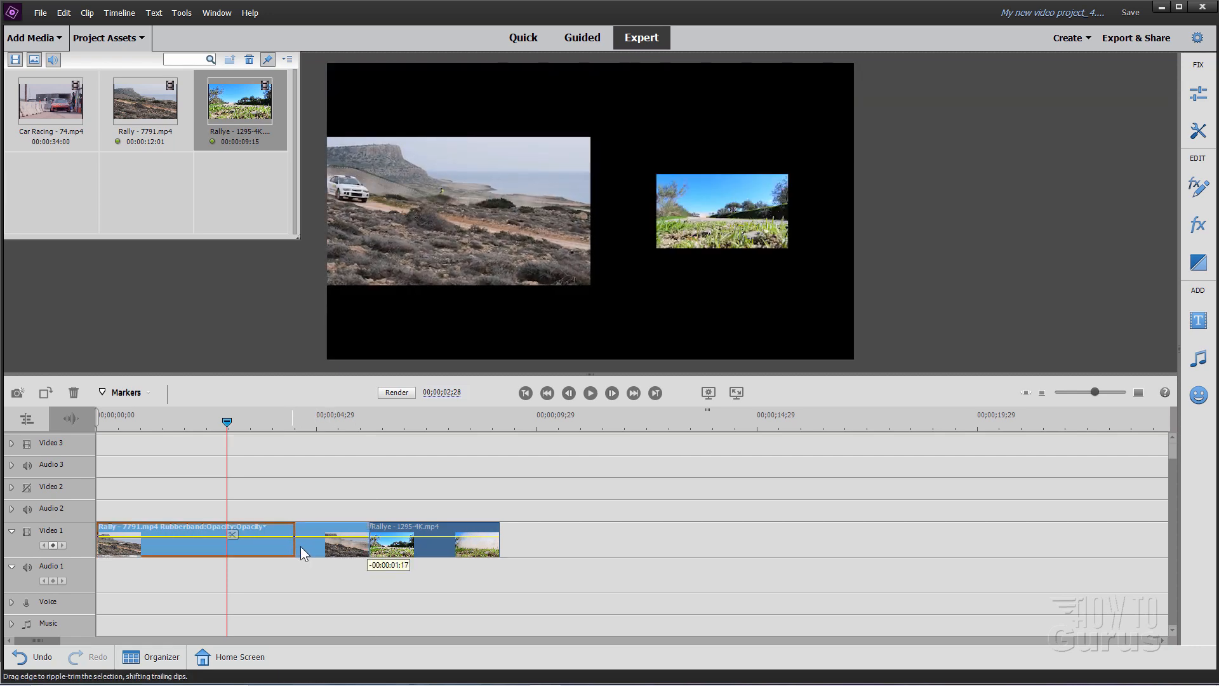
left_click_drag(294, 545, 337, 545)
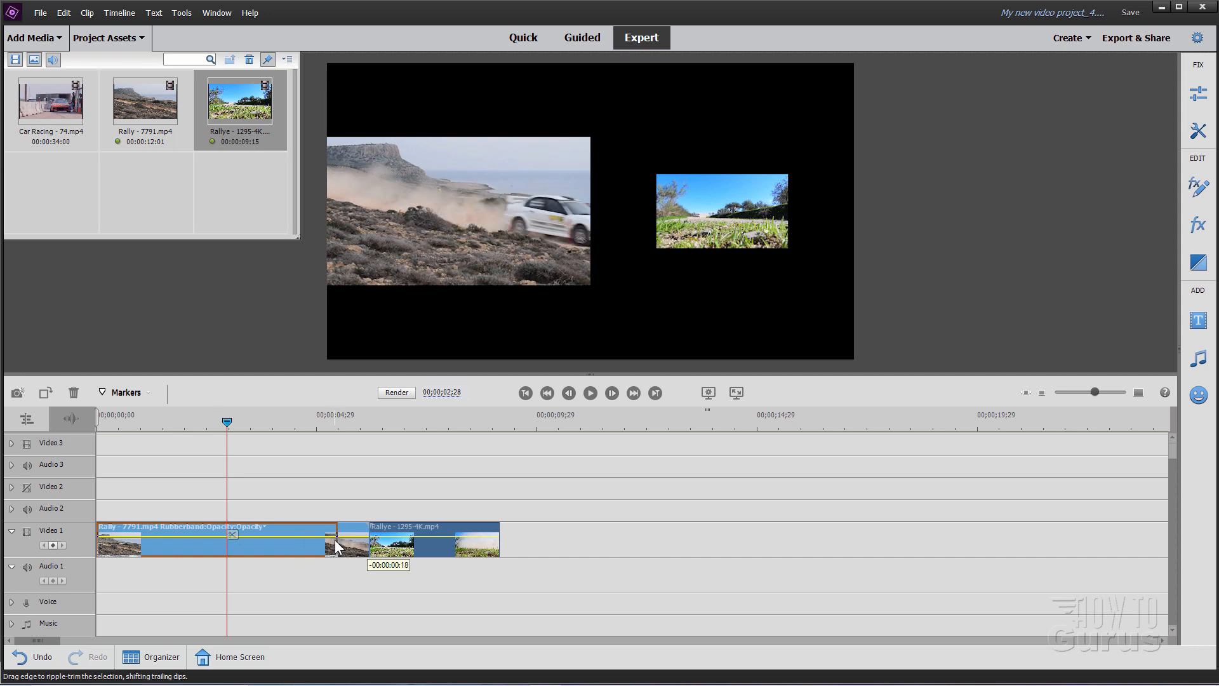
left_click_drag(334, 545, 346, 545)
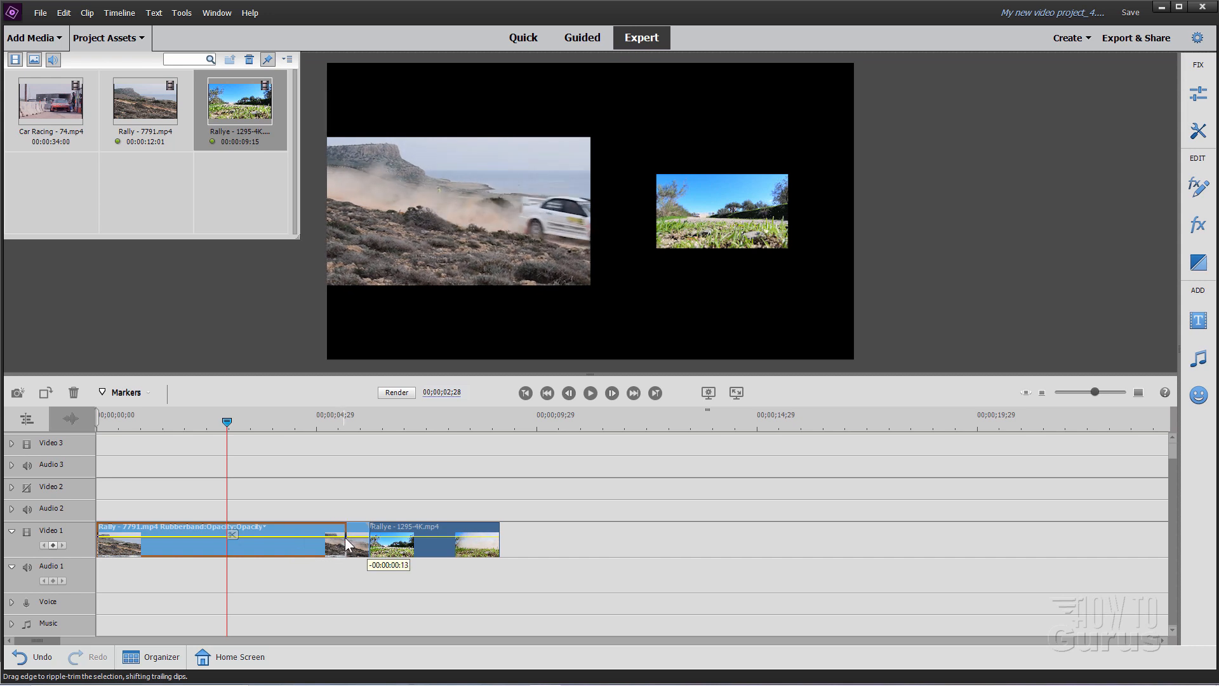
left_click_drag(344, 536, 348, 536)
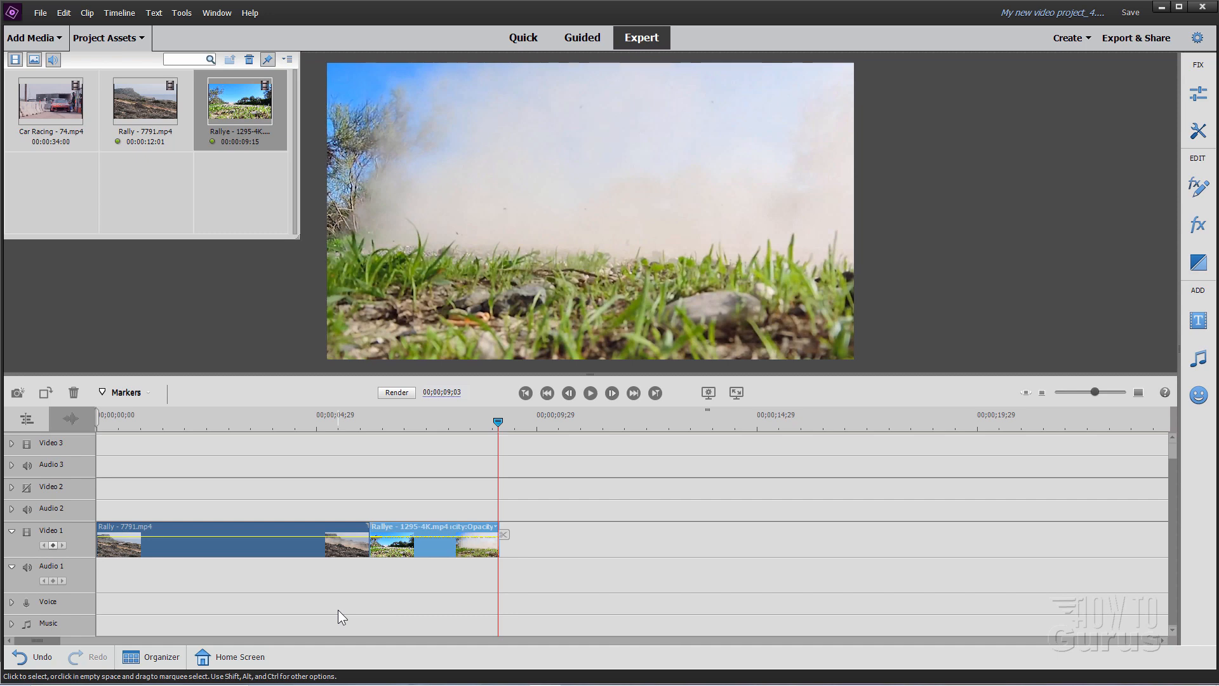
left_click(226, 420)
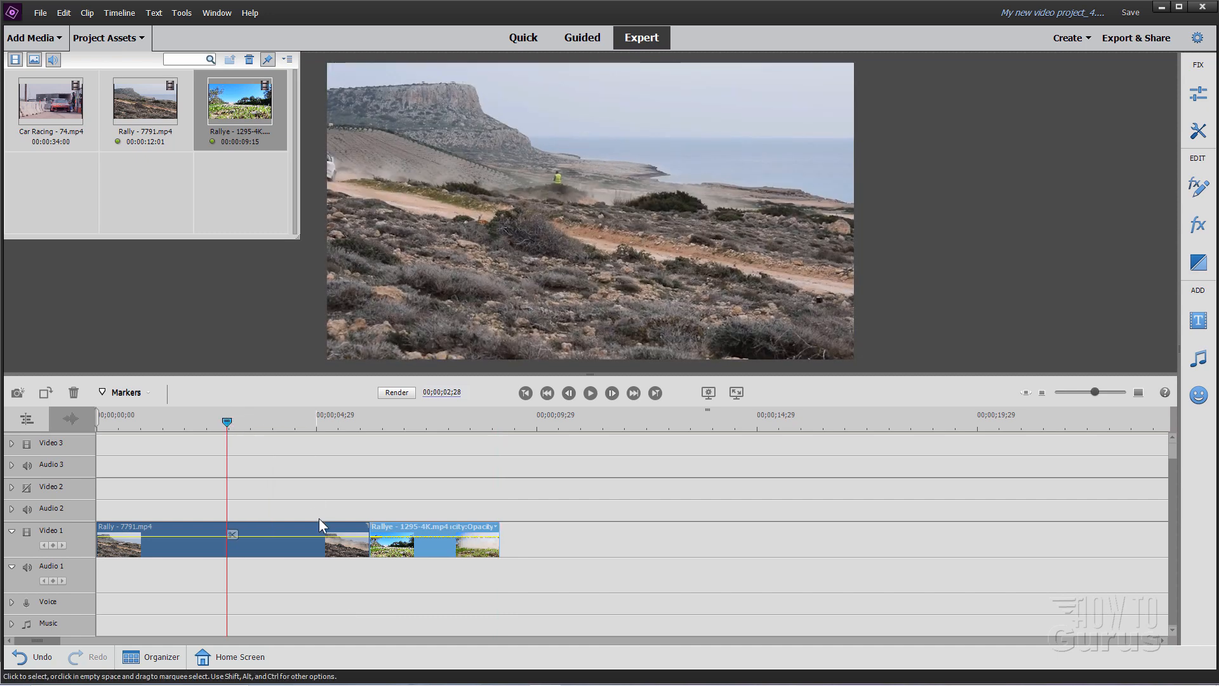